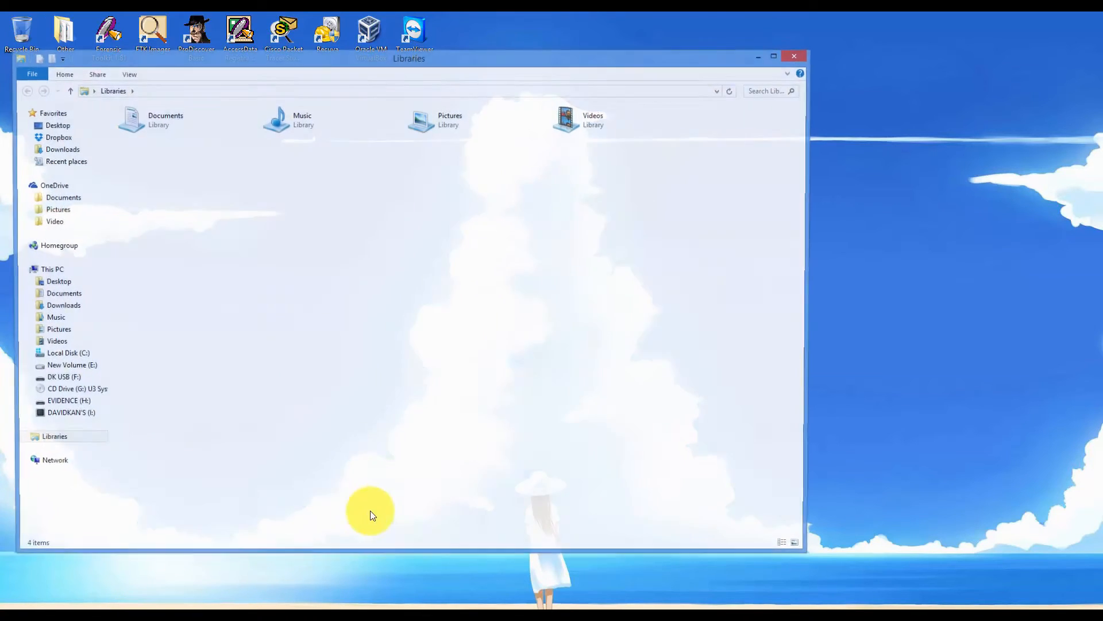
Create a new folder named Work on the C: drive and go into it.
click(65, 354)
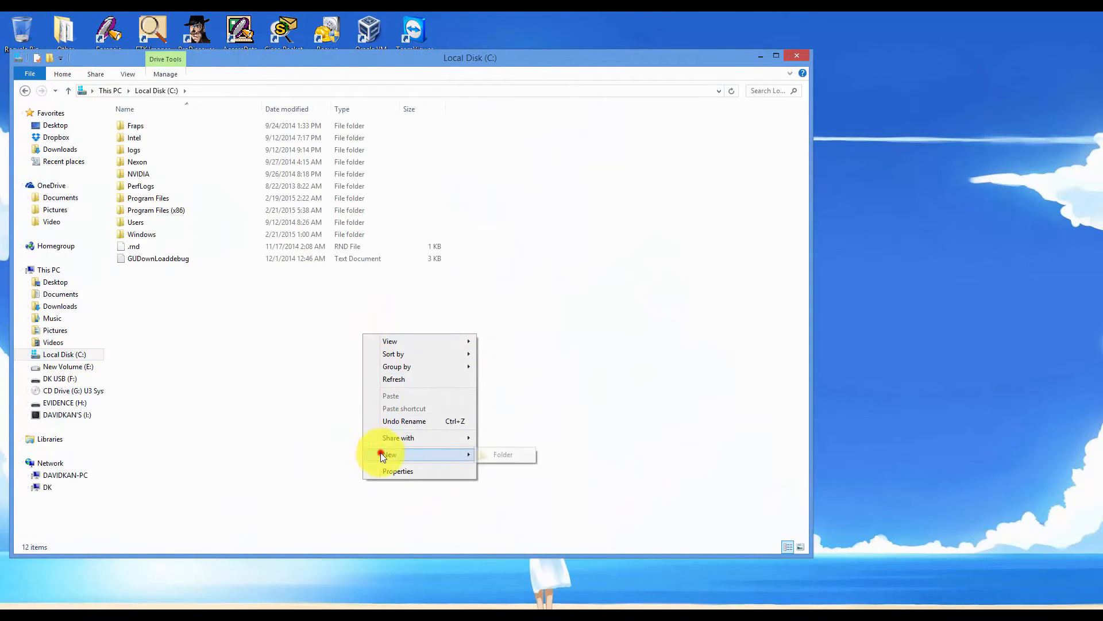
click(503, 454)
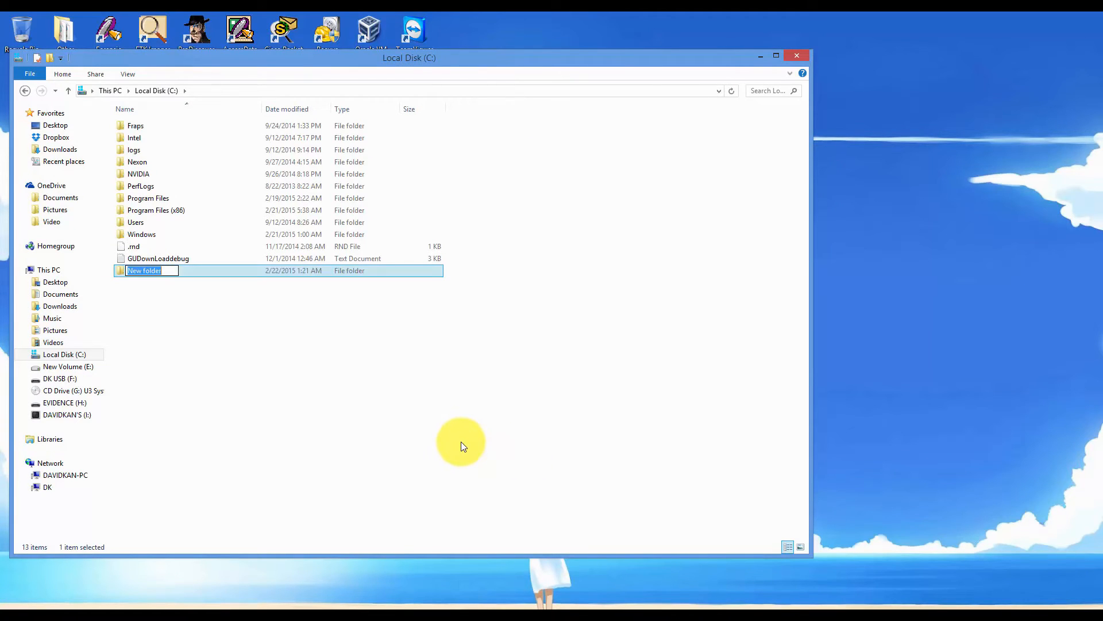
text(Work)
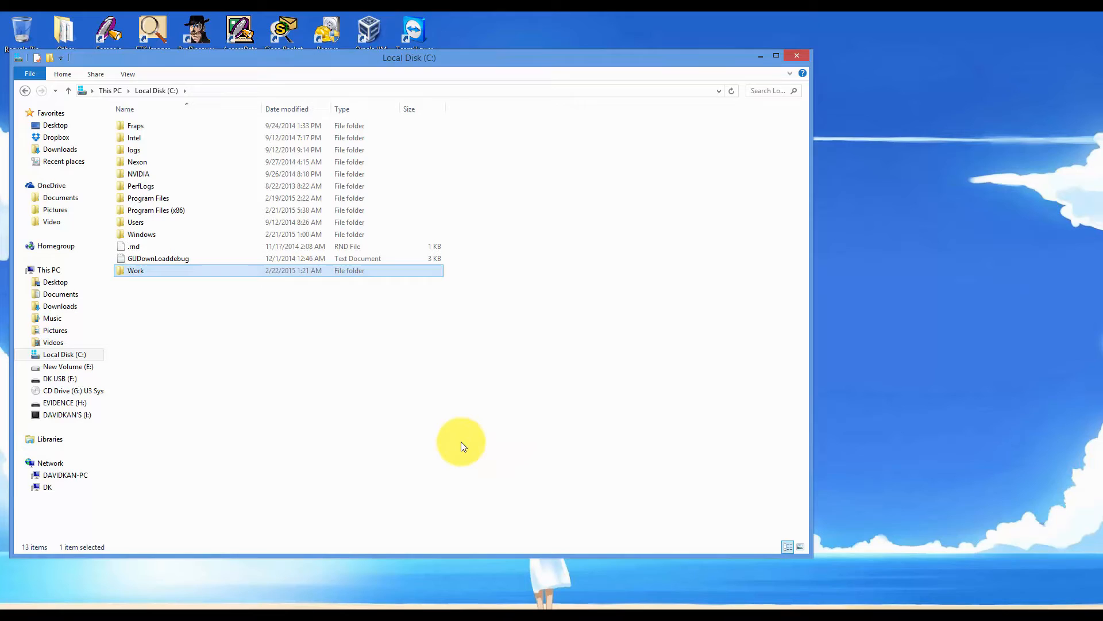
mouse_move(418, 403)
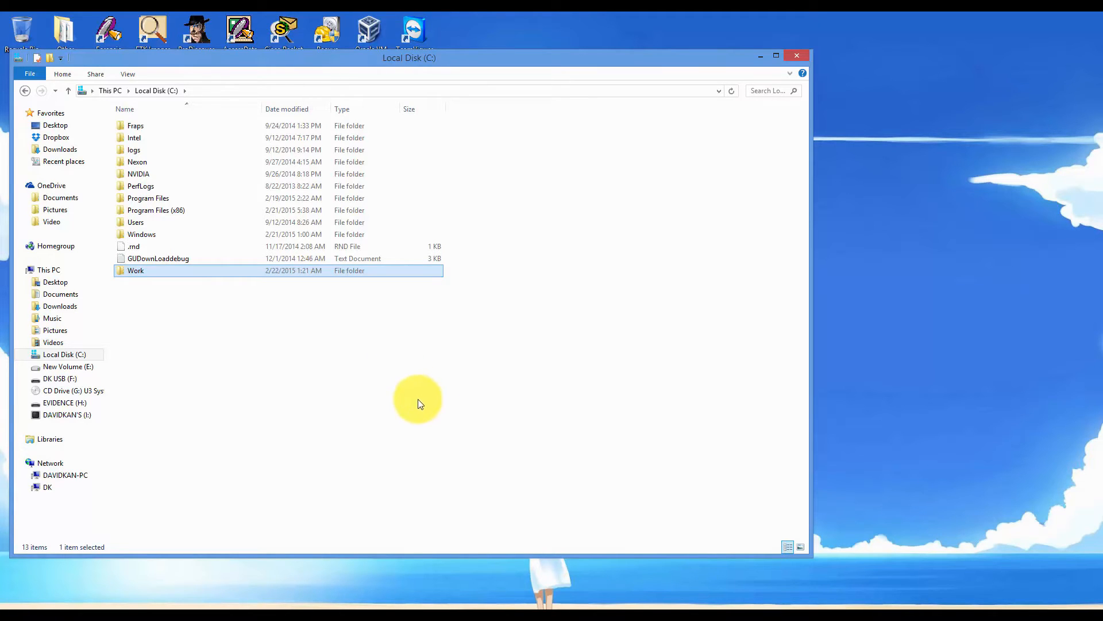
double_click(135, 270)
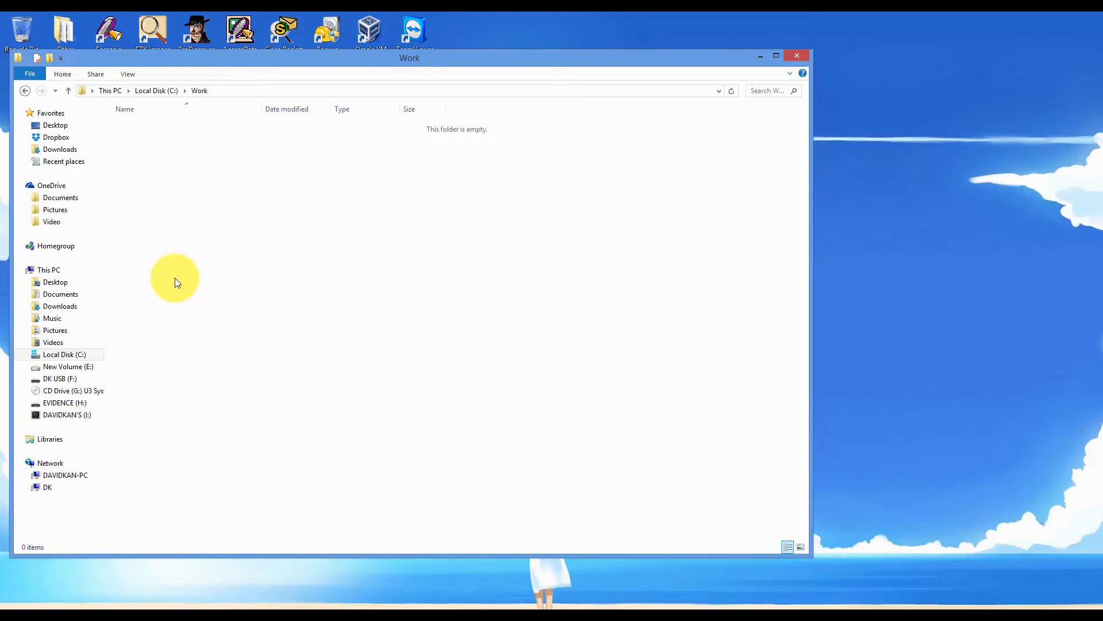
mouse_move(184, 282)
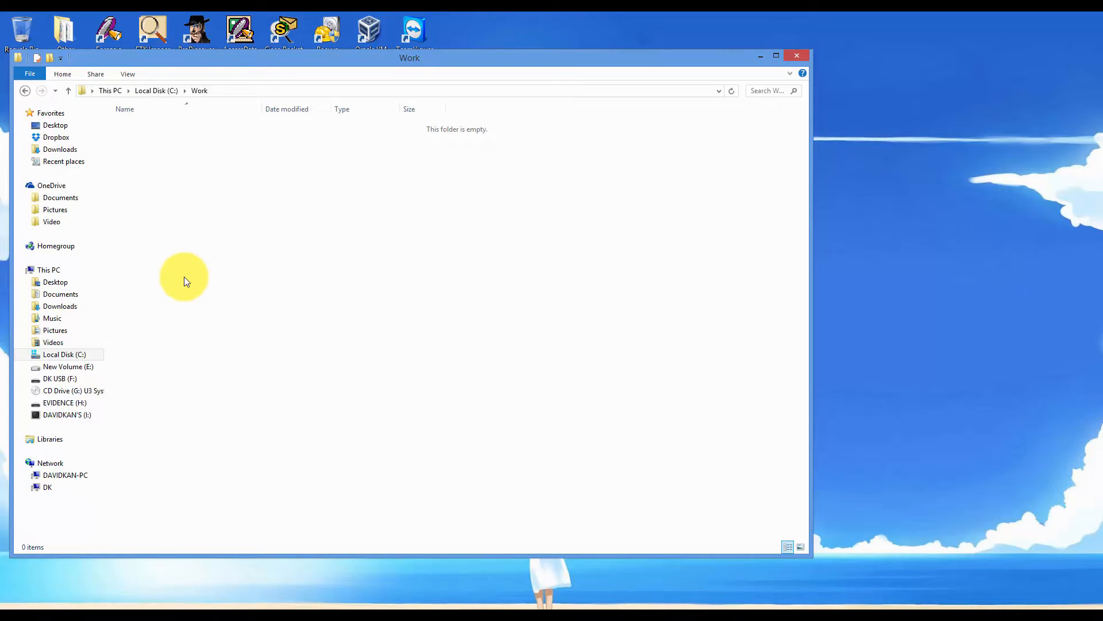
right_click(184, 277)
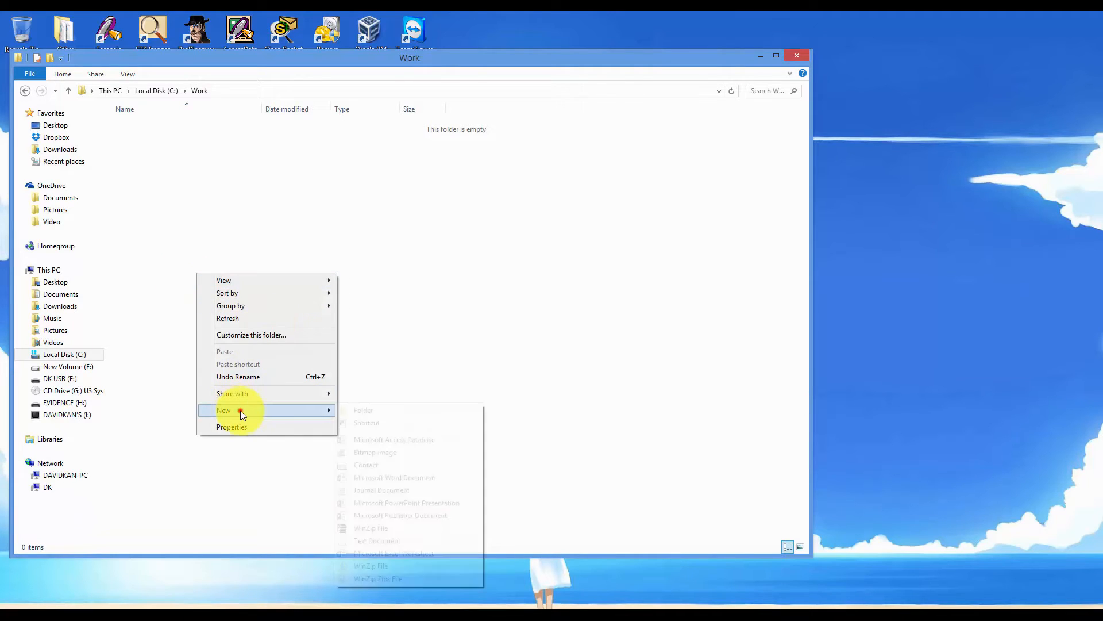
Create a Labs folder inside Work, then Cases, Data and Evidence folders inside Labs.
click(363, 410)
text(Labs)
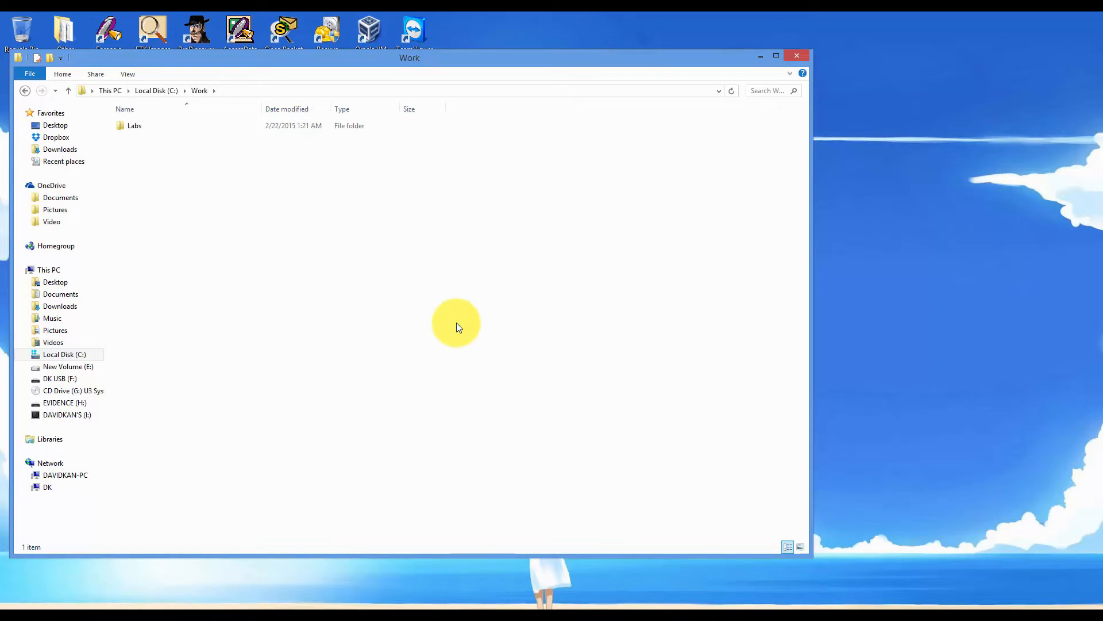
double_click(133, 125)
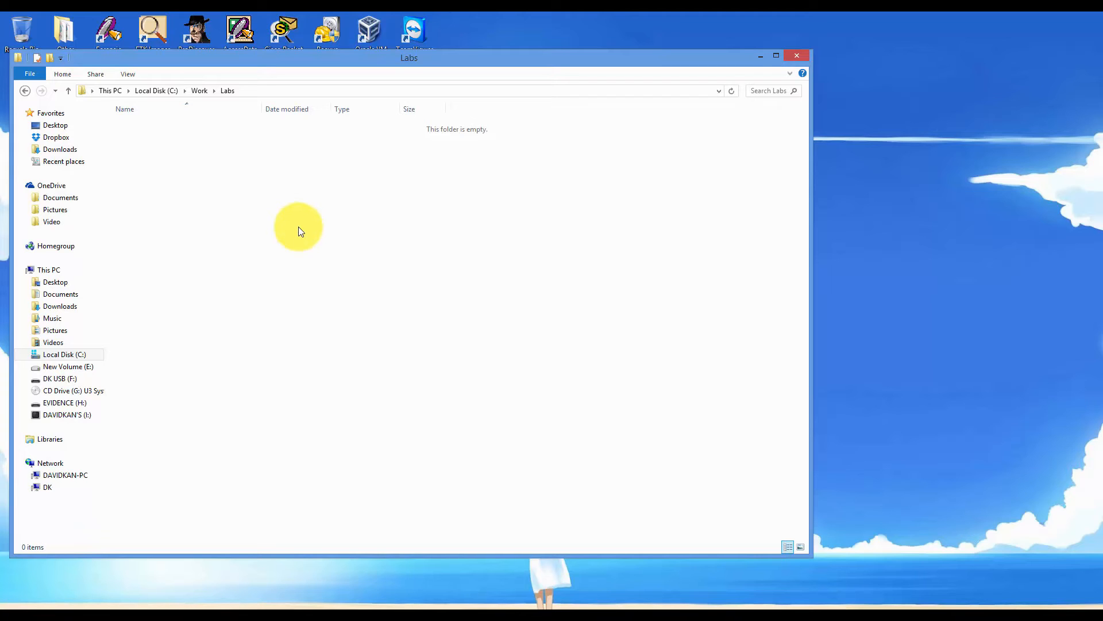
mouse_move(344, 214)
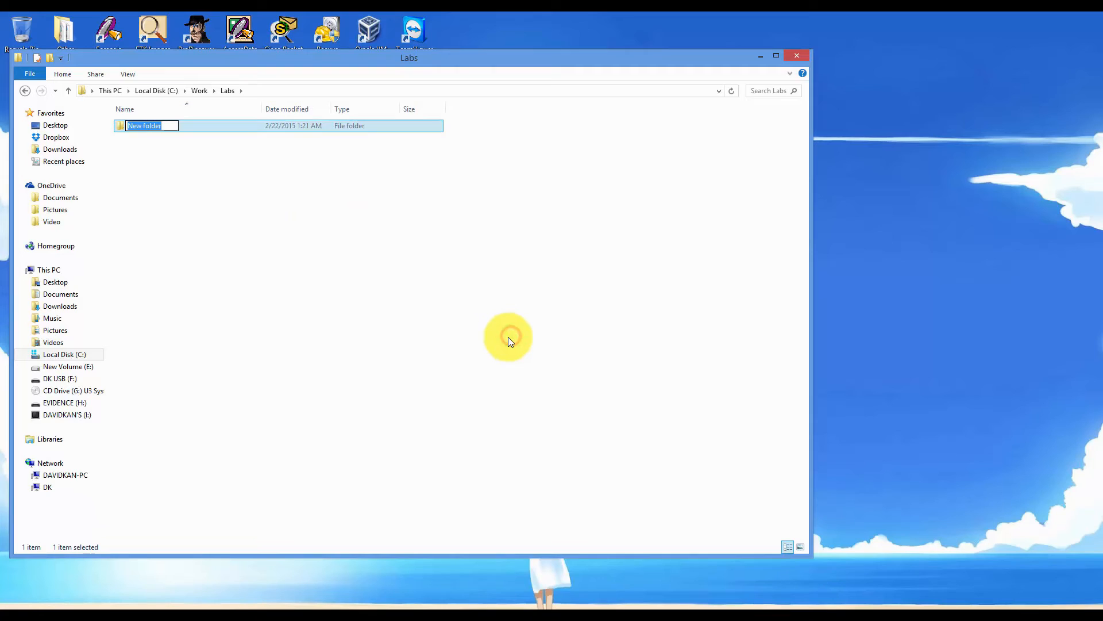
text(Cases)
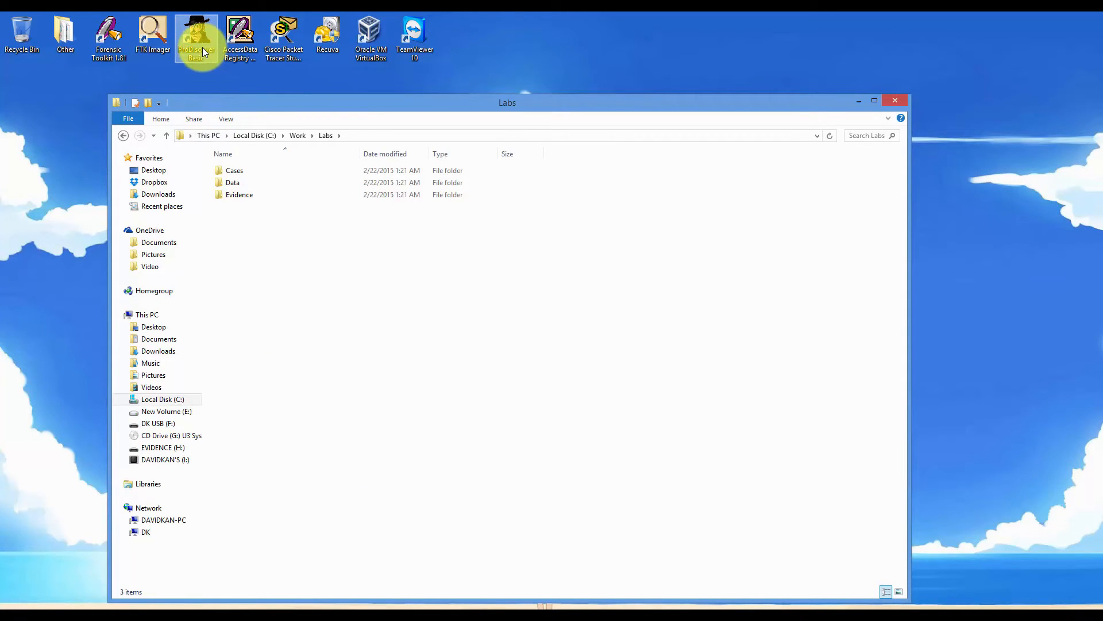
Launch ProDiscover Basic and cancel the startup Launch Dialog.
double_click(197, 36)
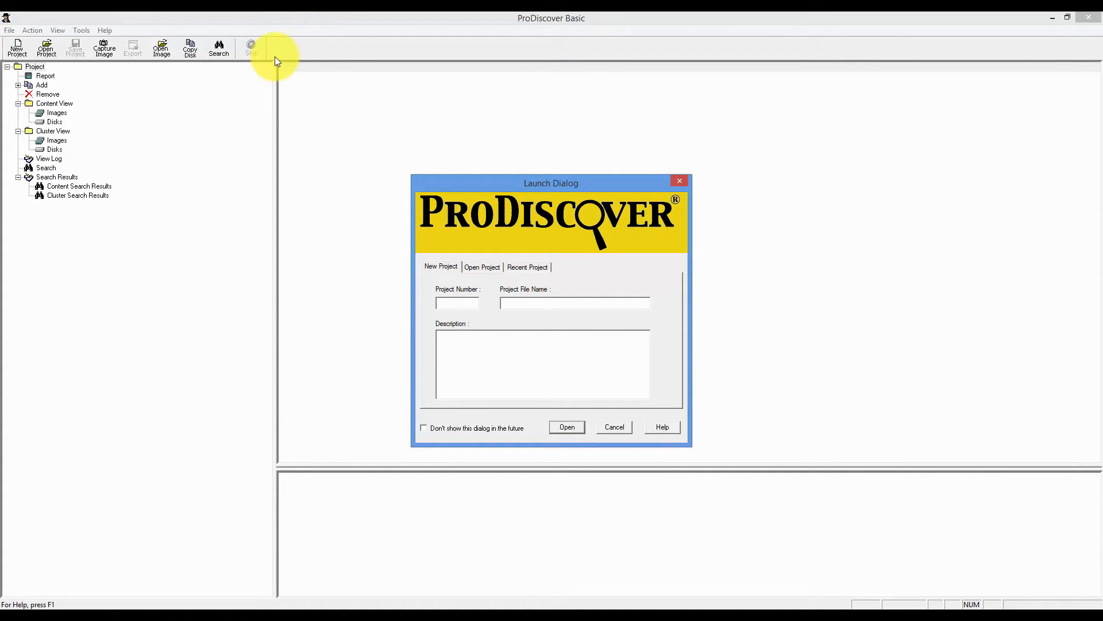
mouse_move(247, 153)
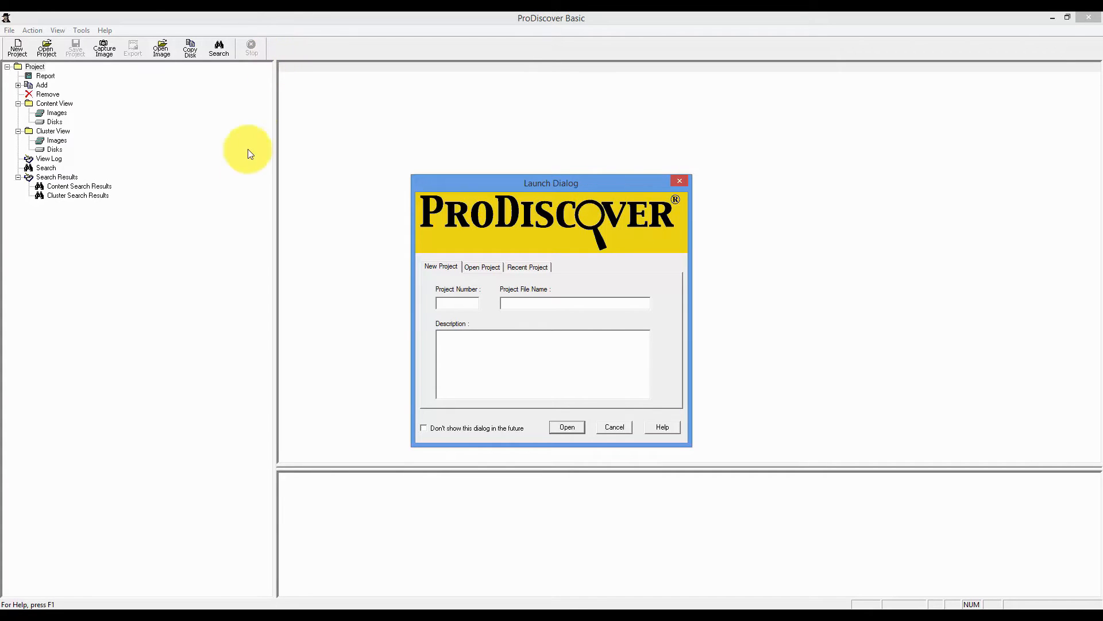
click(612, 427)
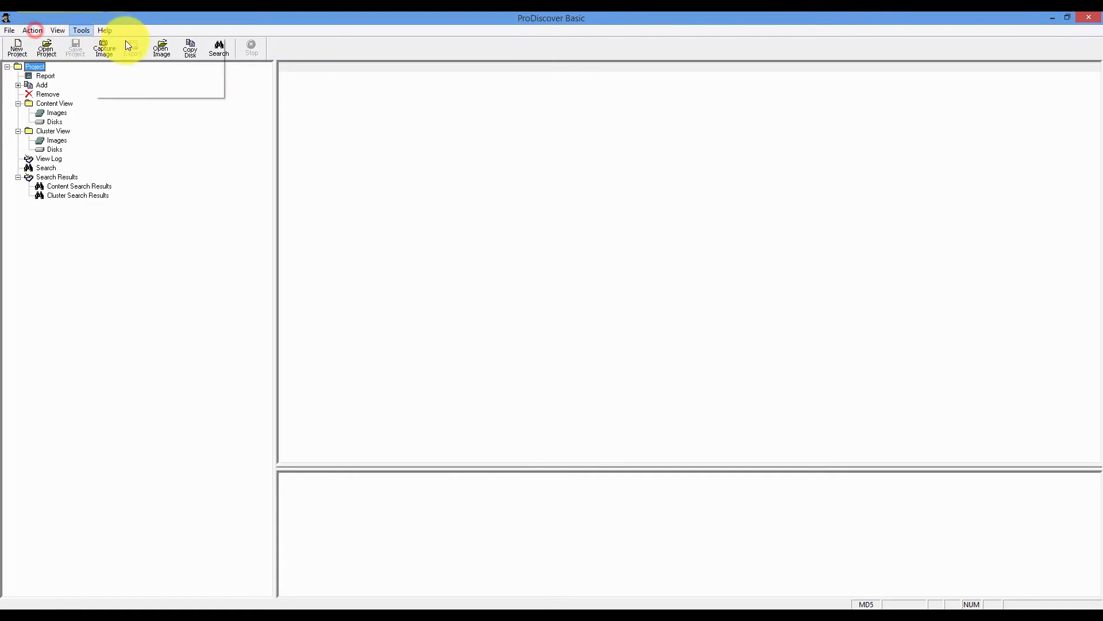
Start Capture Image from the Action menu with H:\ [EVIDENCE] as the source drive.
click(32, 29)
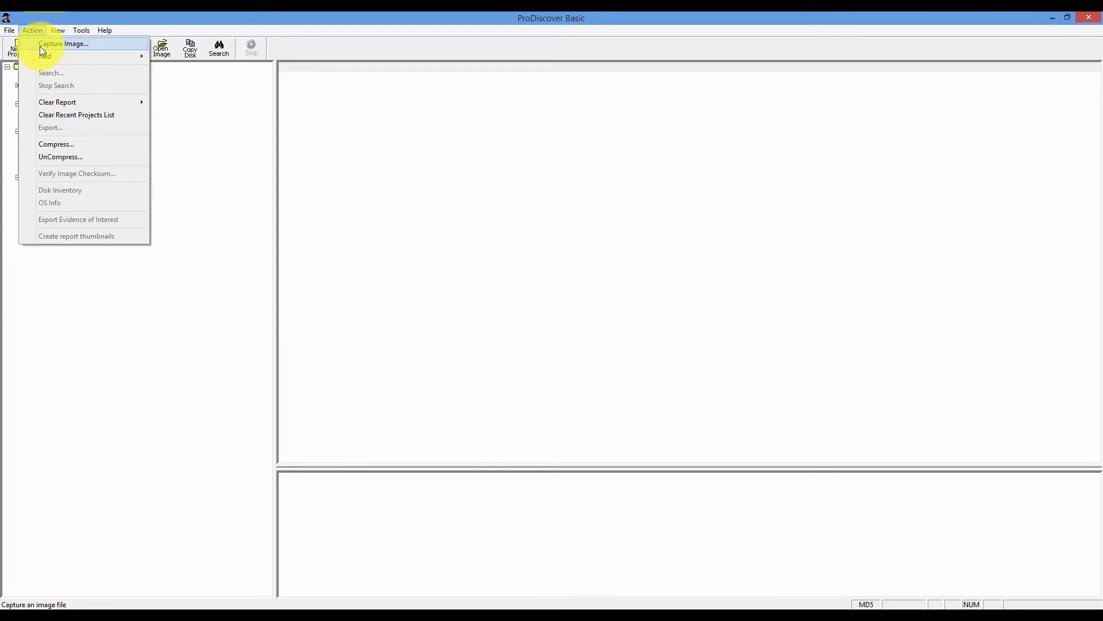
click(63, 44)
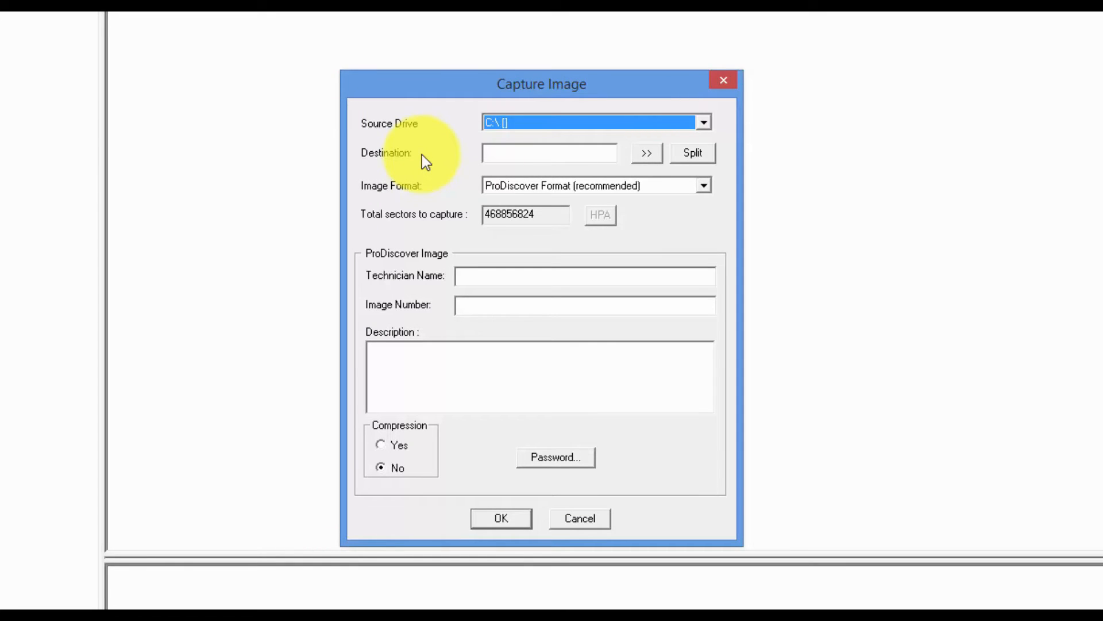
mouse_move(563, 133)
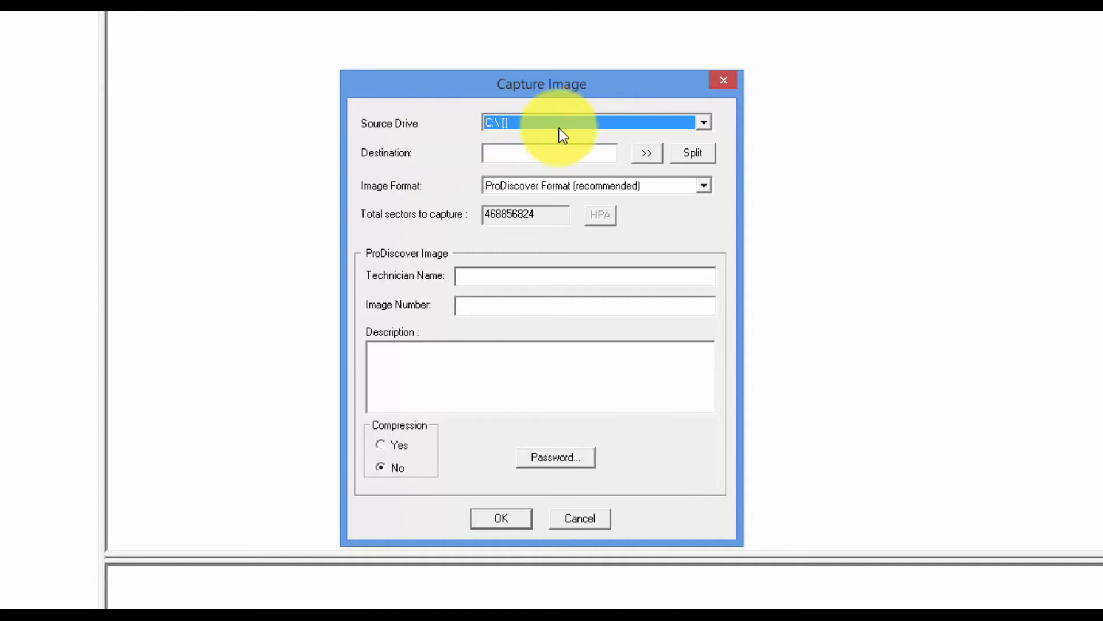
click(704, 122)
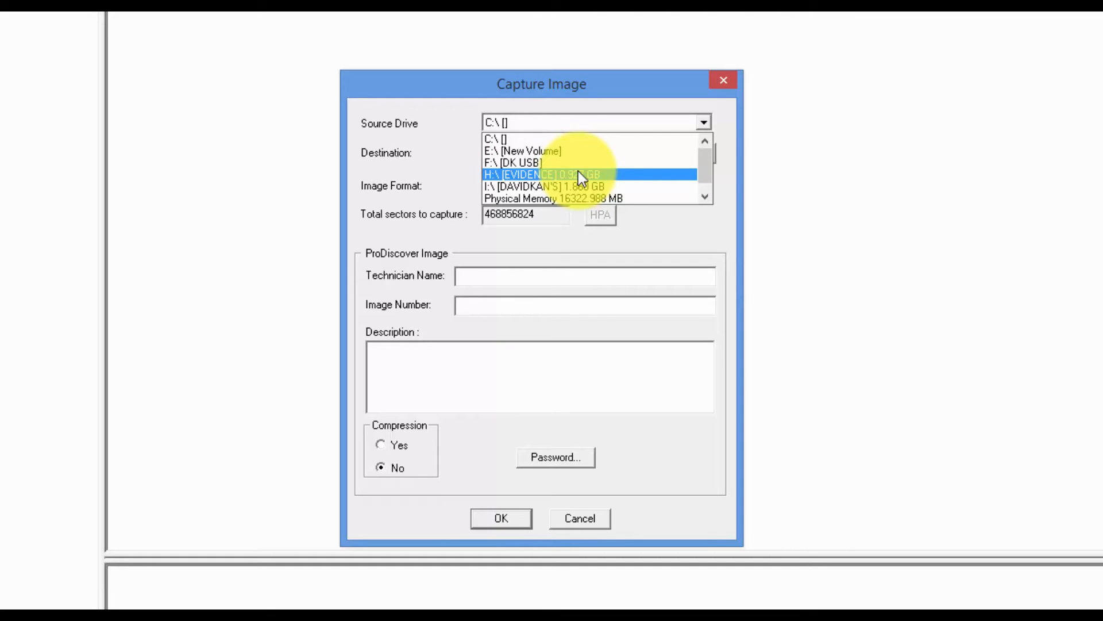
click(542, 174)
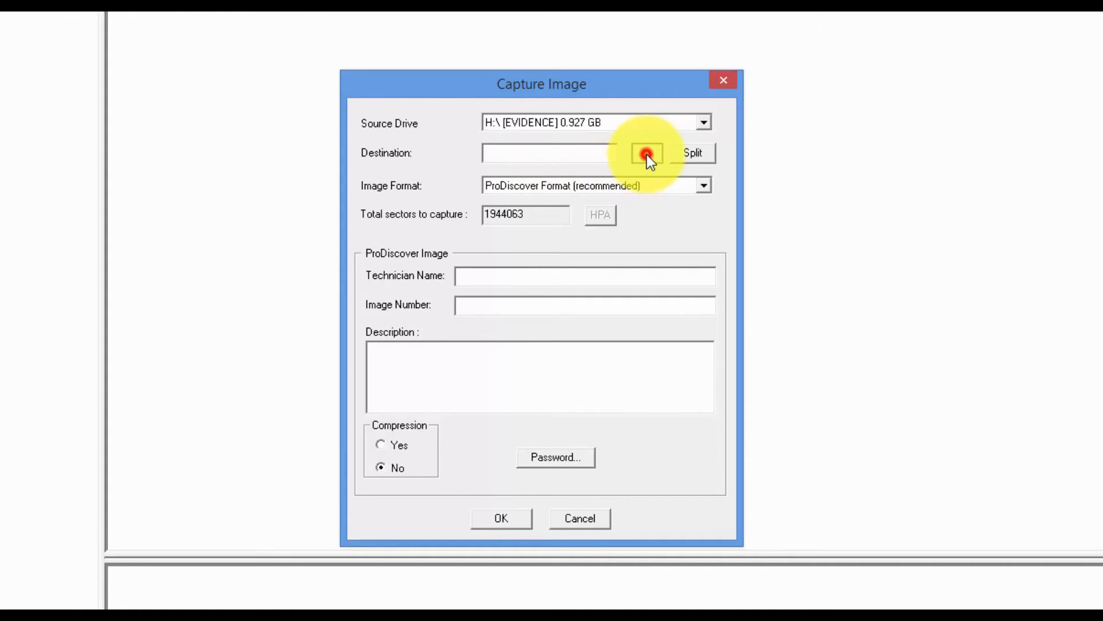
Save the capture destination as image file C2Proj2 in the C:\Work\Labs\Evidence folder.
click(646, 153)
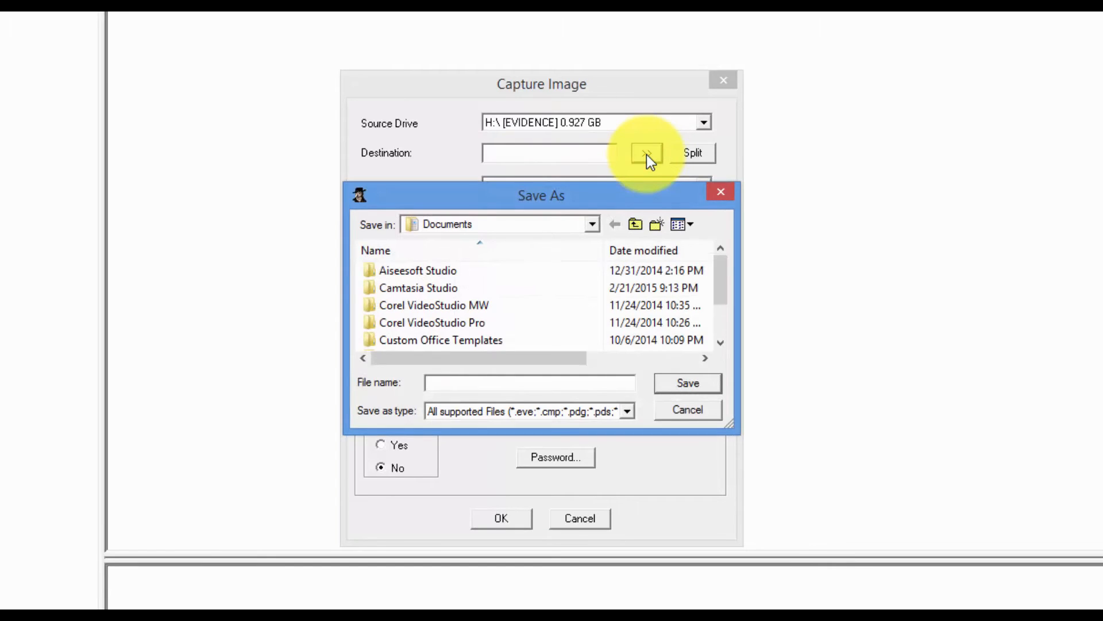
click(529, 382)
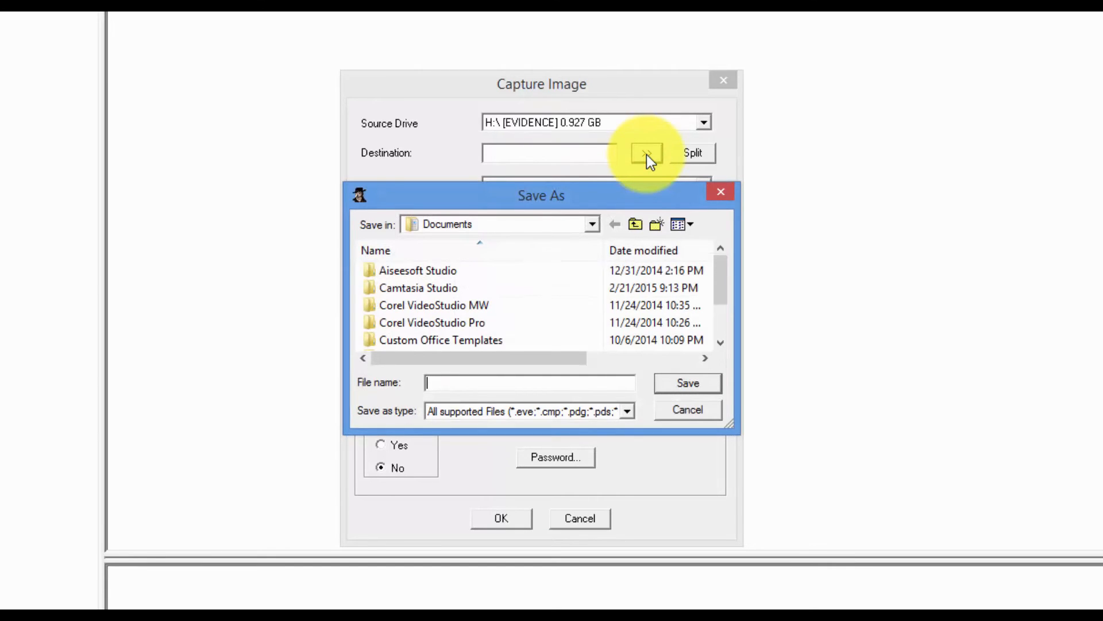
mouse_move(553, 255)
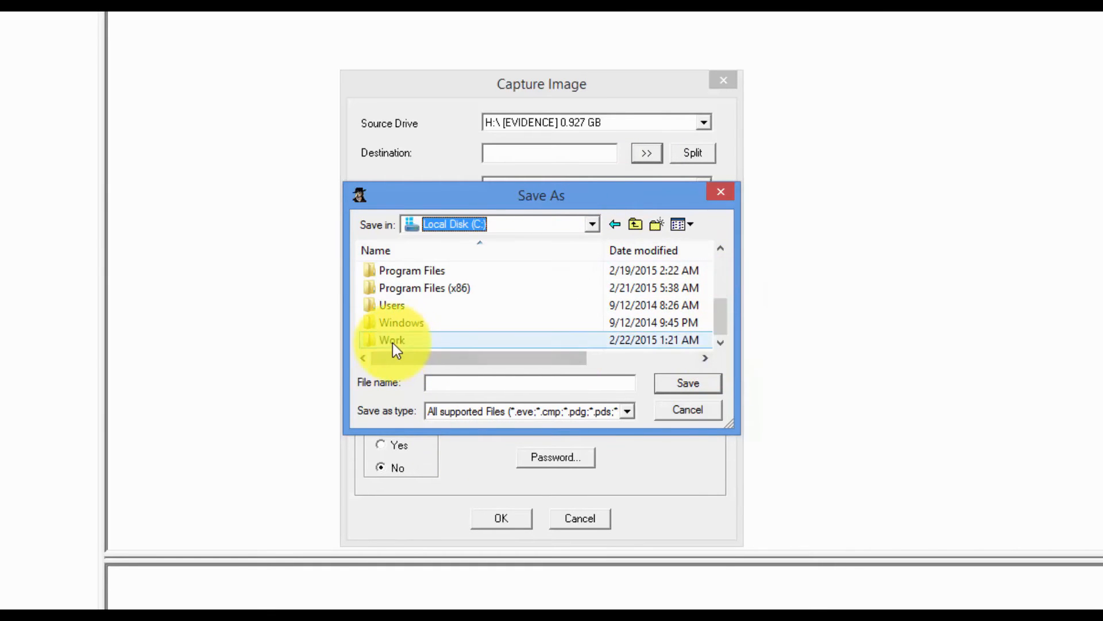
double_click(391, 340)
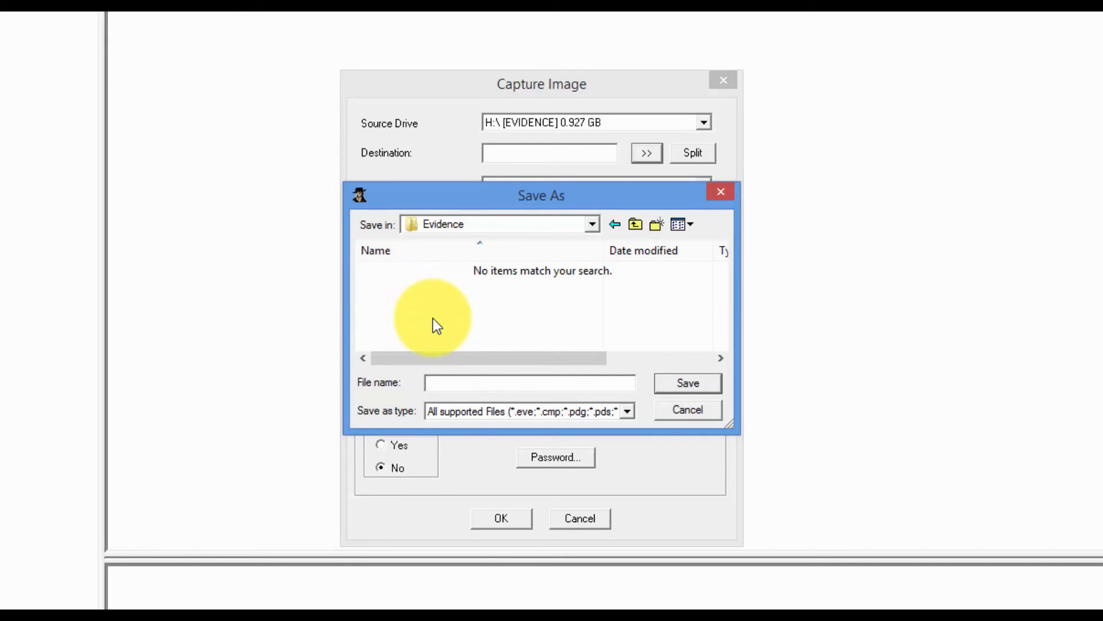
mouse_move(490, 362)
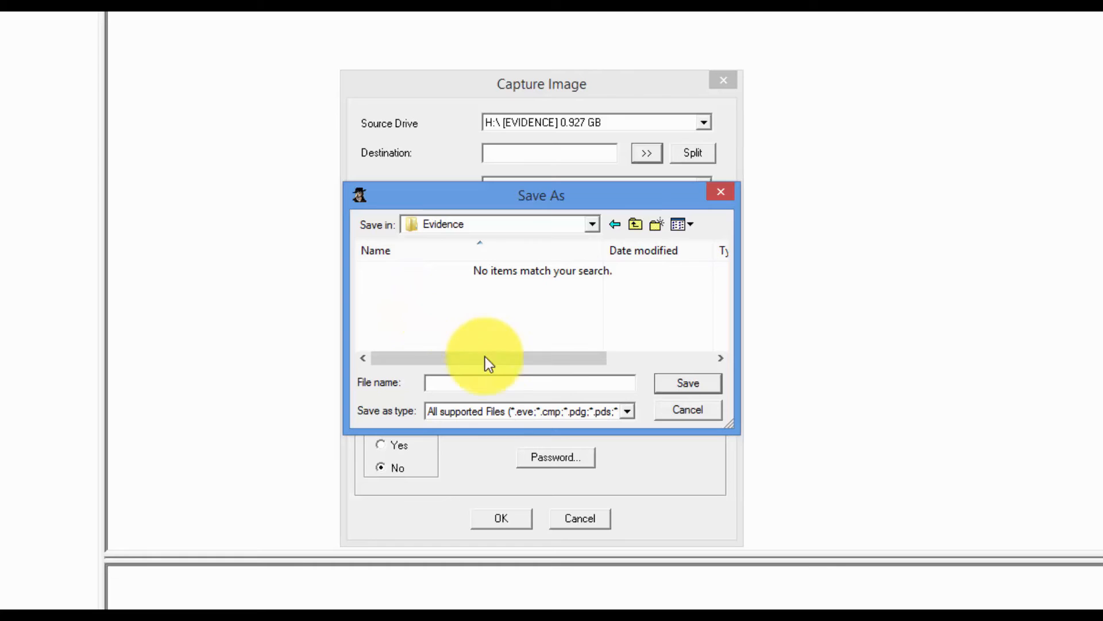
click(528, 381)
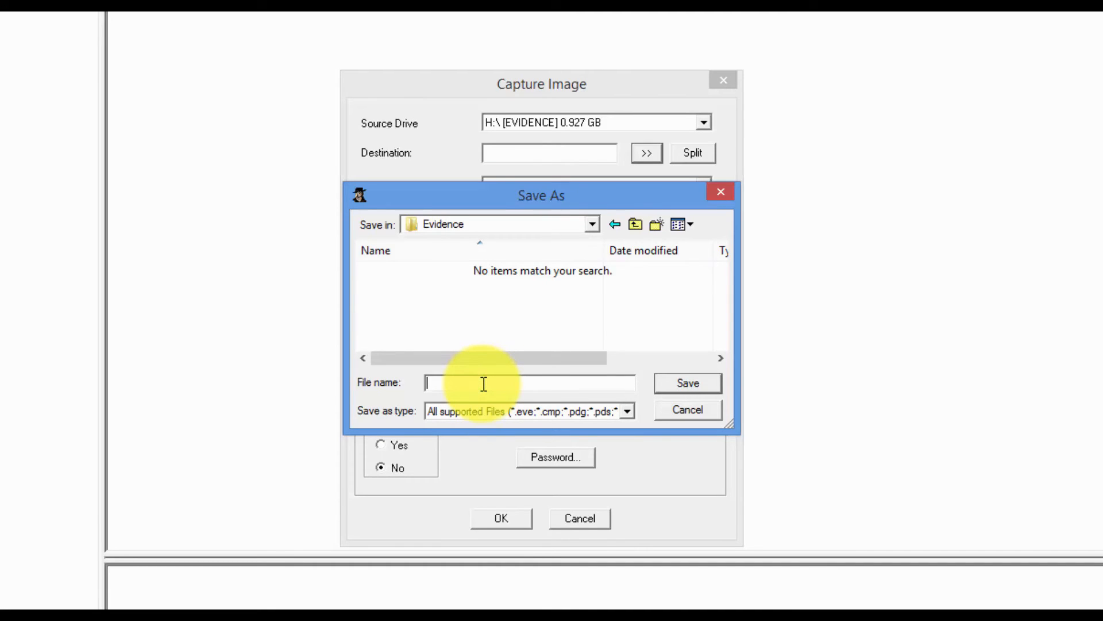
text(C)
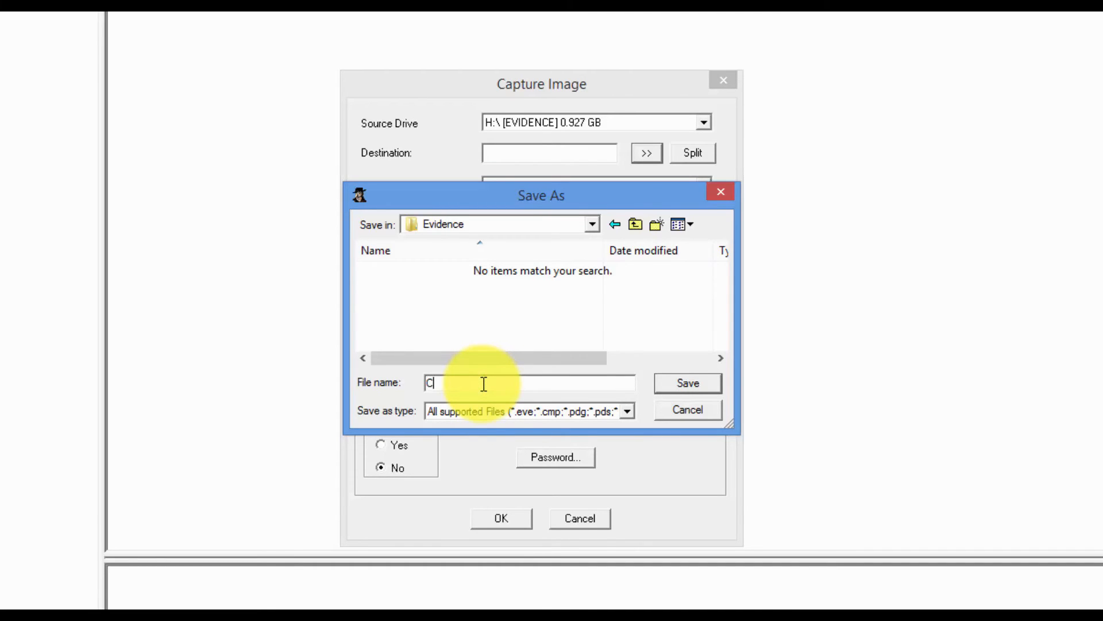
text(2Pro)
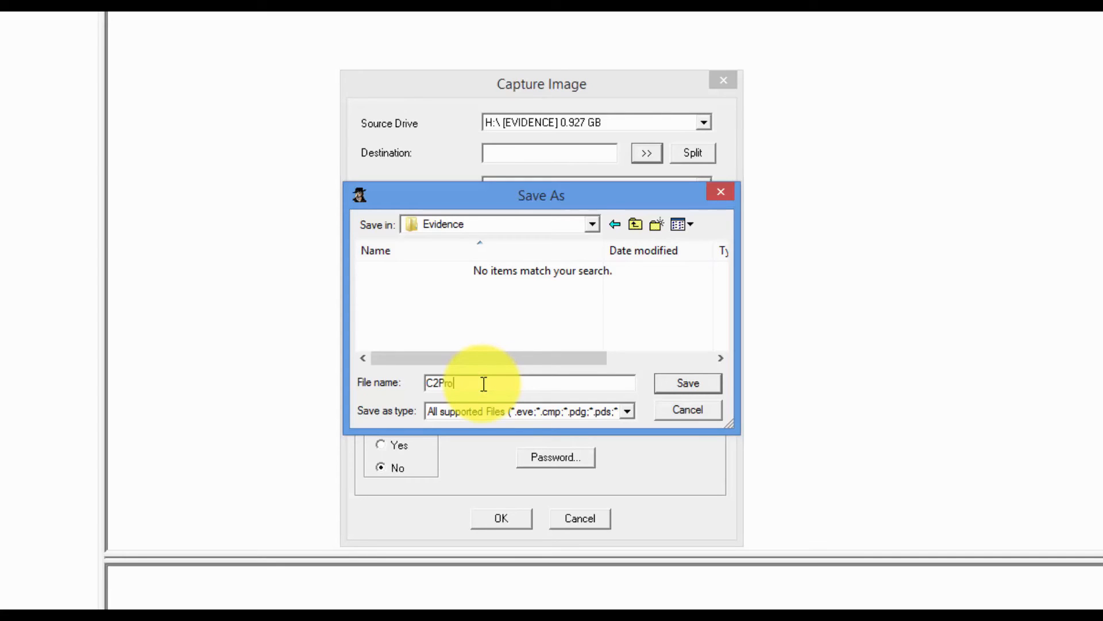
text(j)
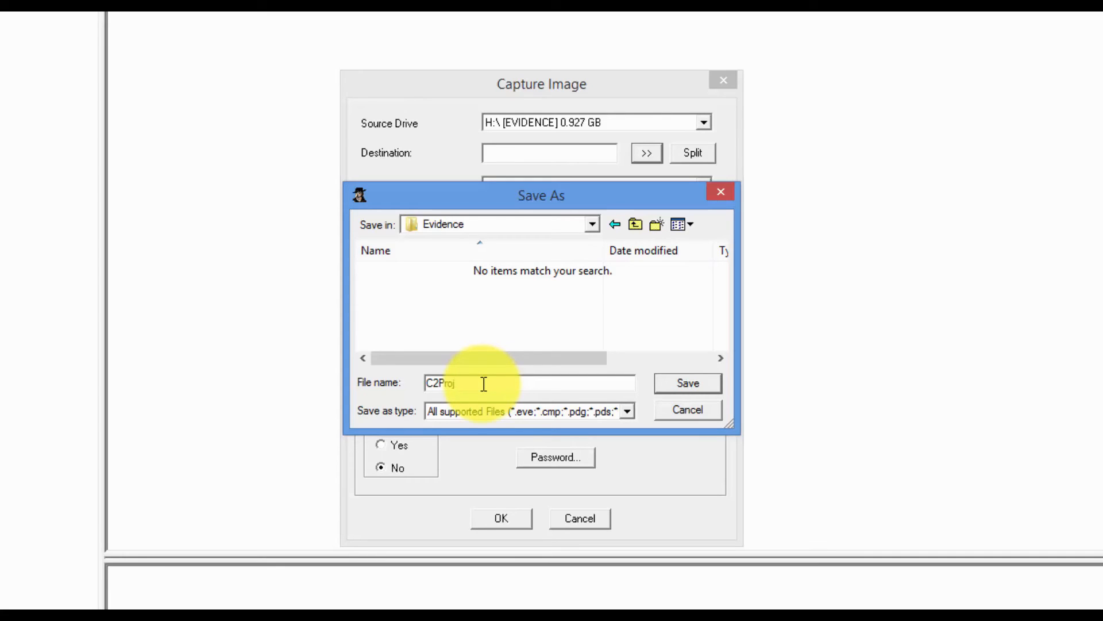
text(2)
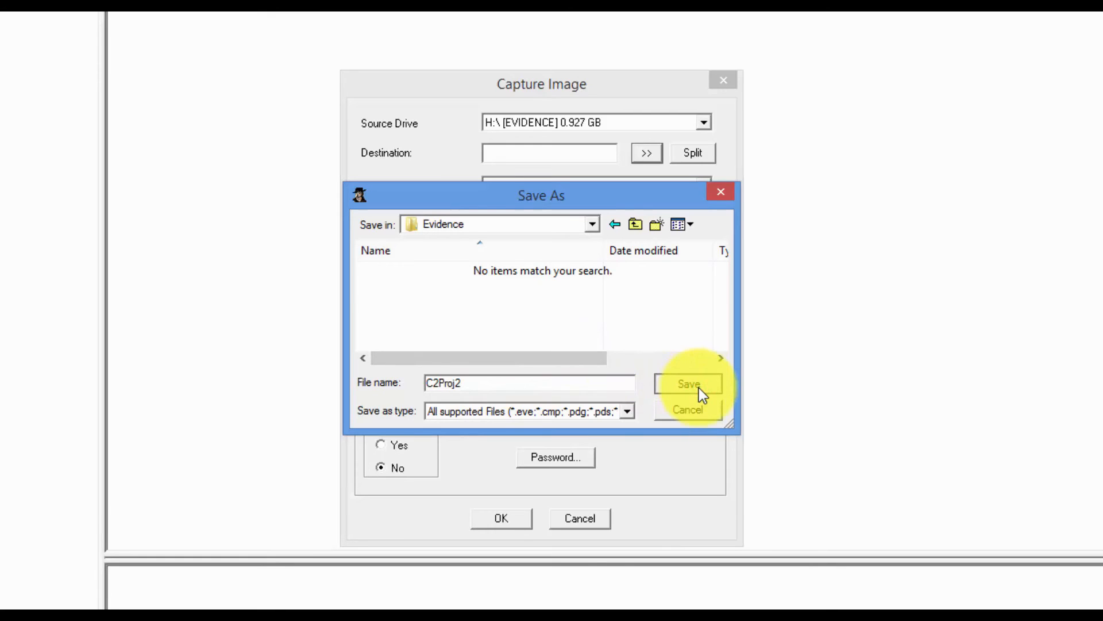
click(687, 383)
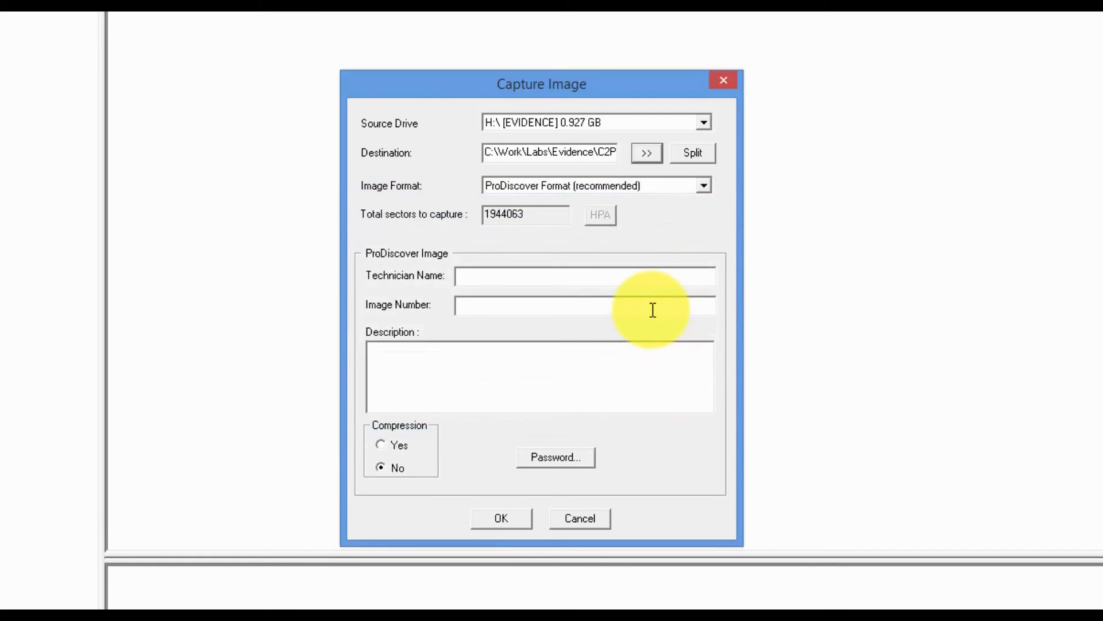
mouse_move(542, 90)
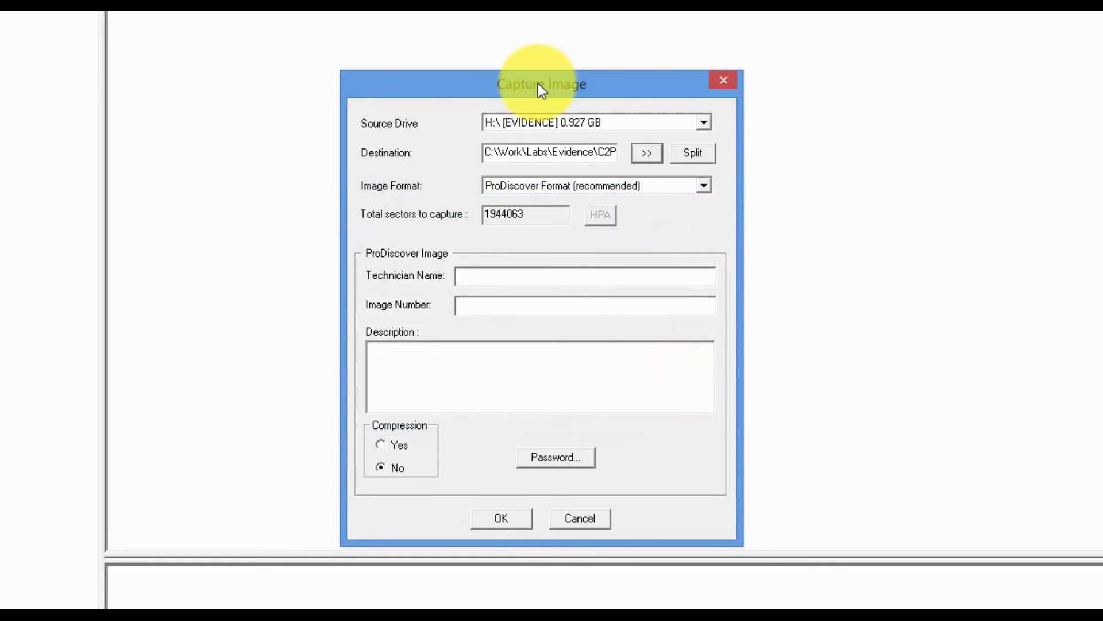
mouse_move(573, 275)
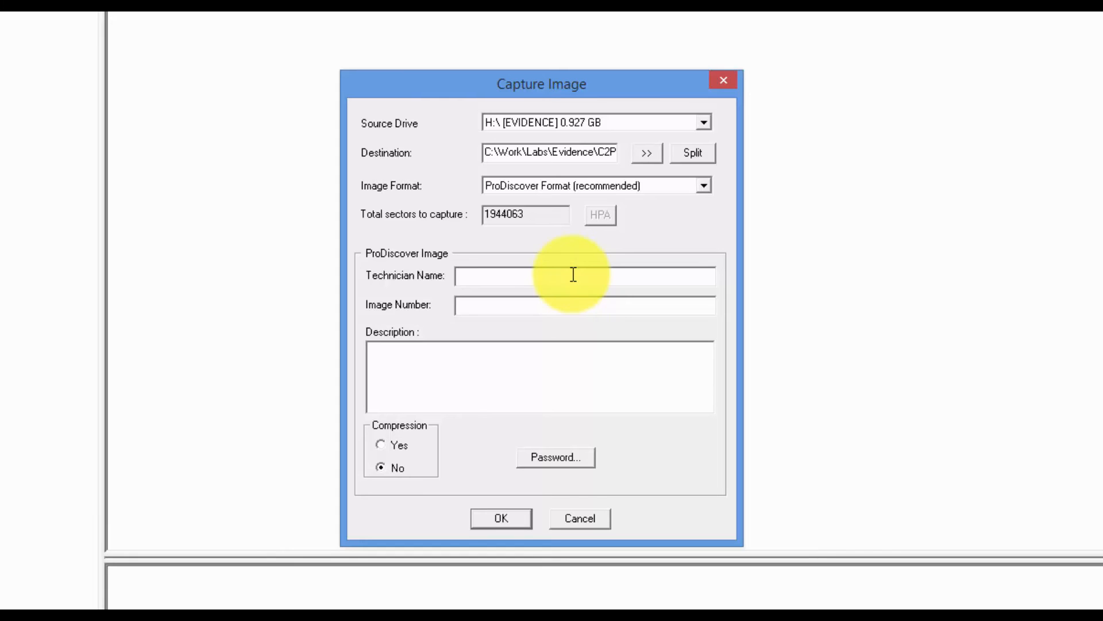
text(David)
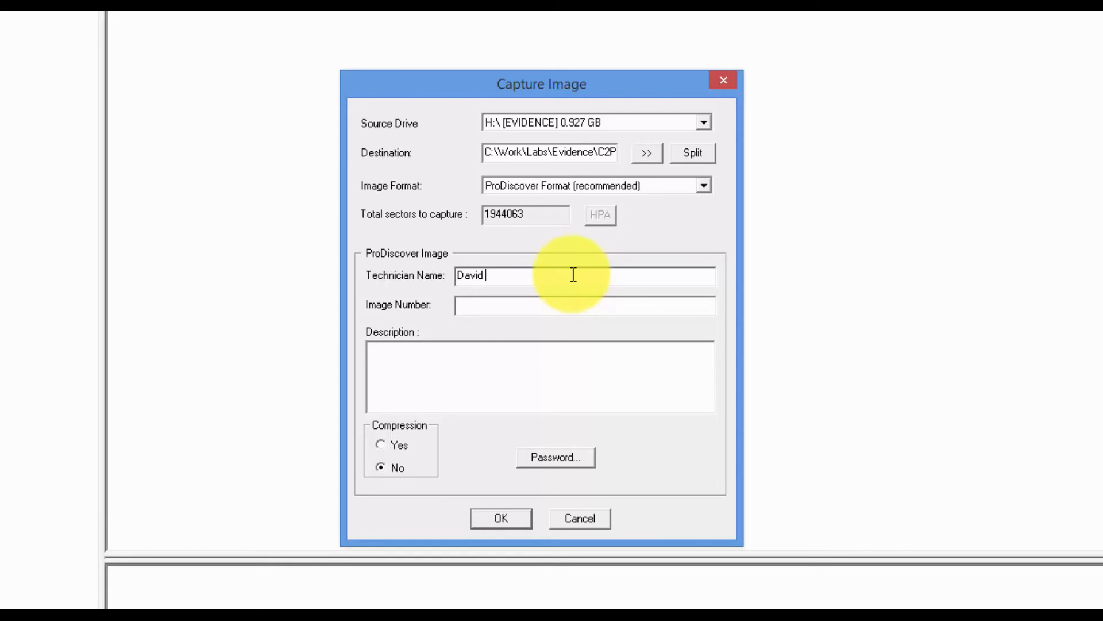
text(Kan)
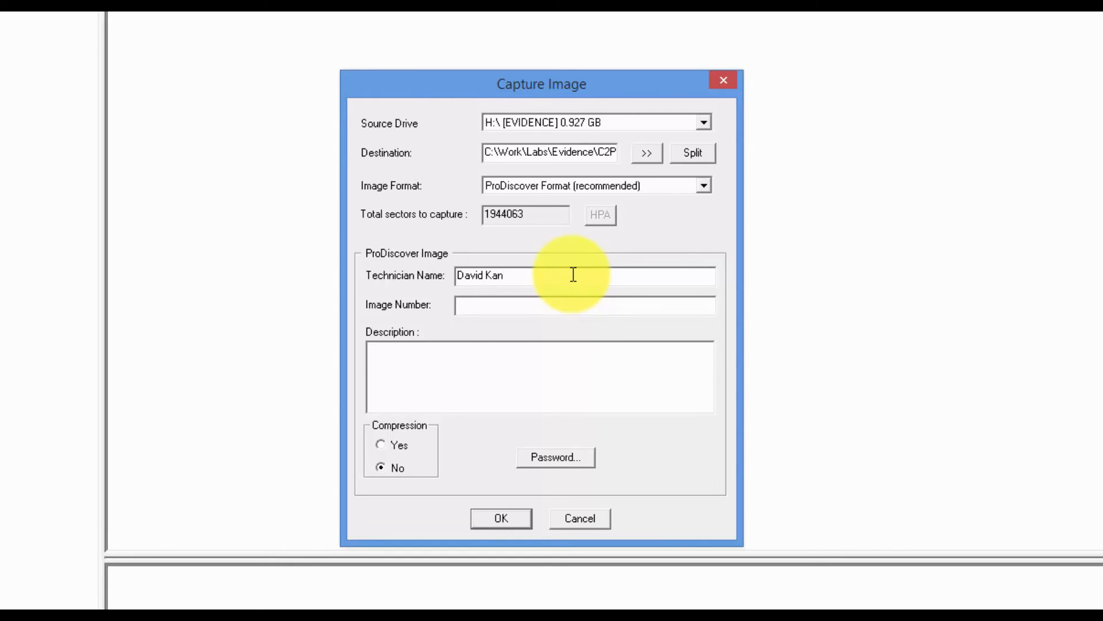
click(584, 274)
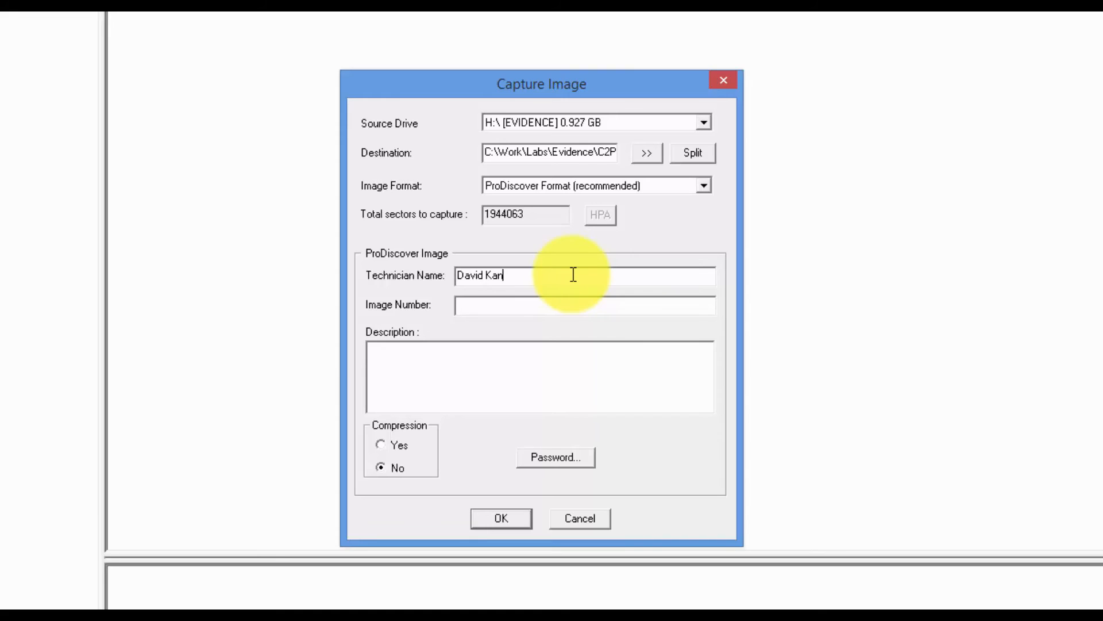
mouse_move(595, 277)
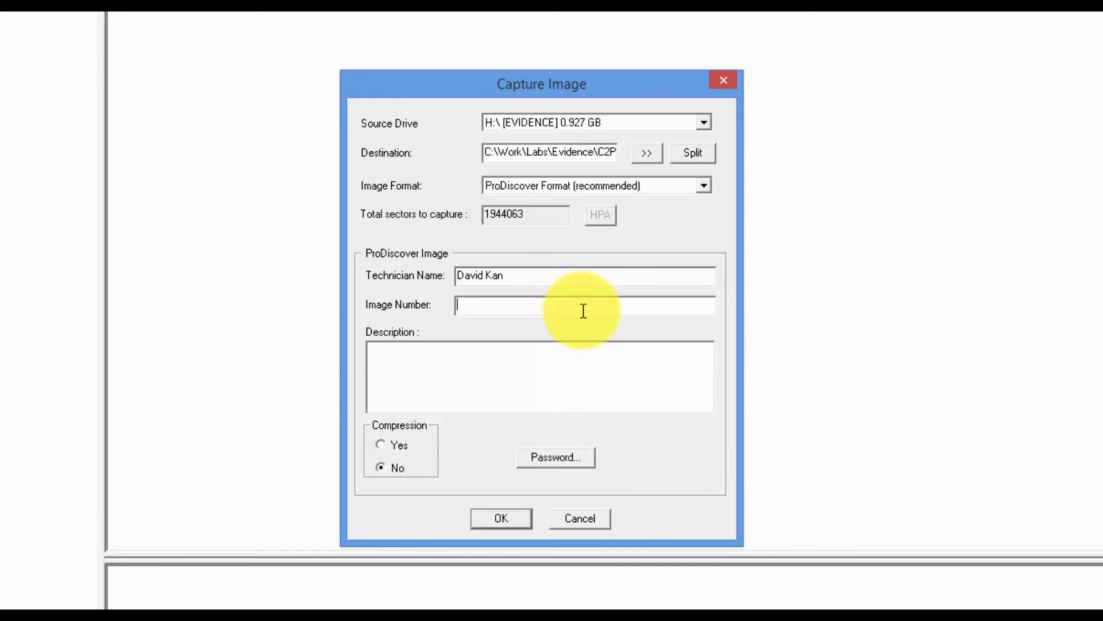
text(C)
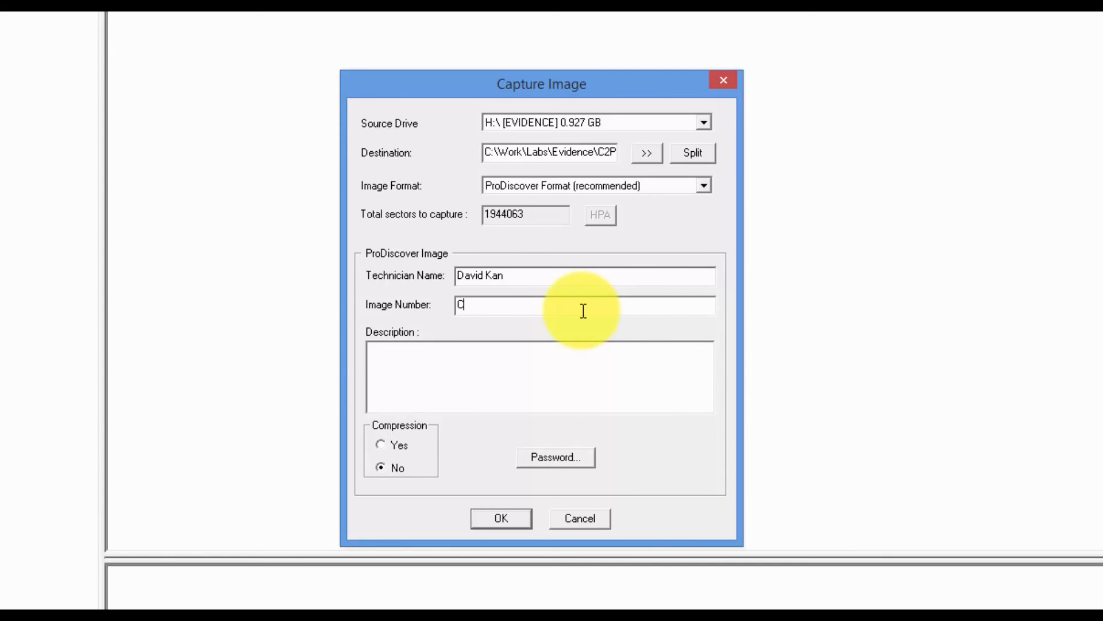
text(2Proj2)
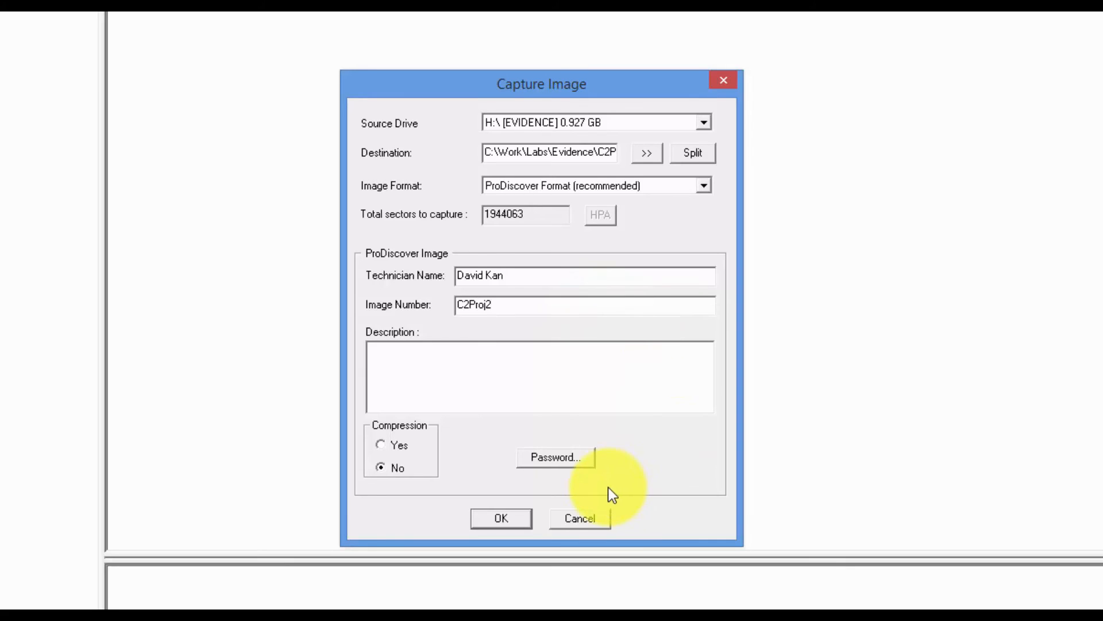
click(500, 519)
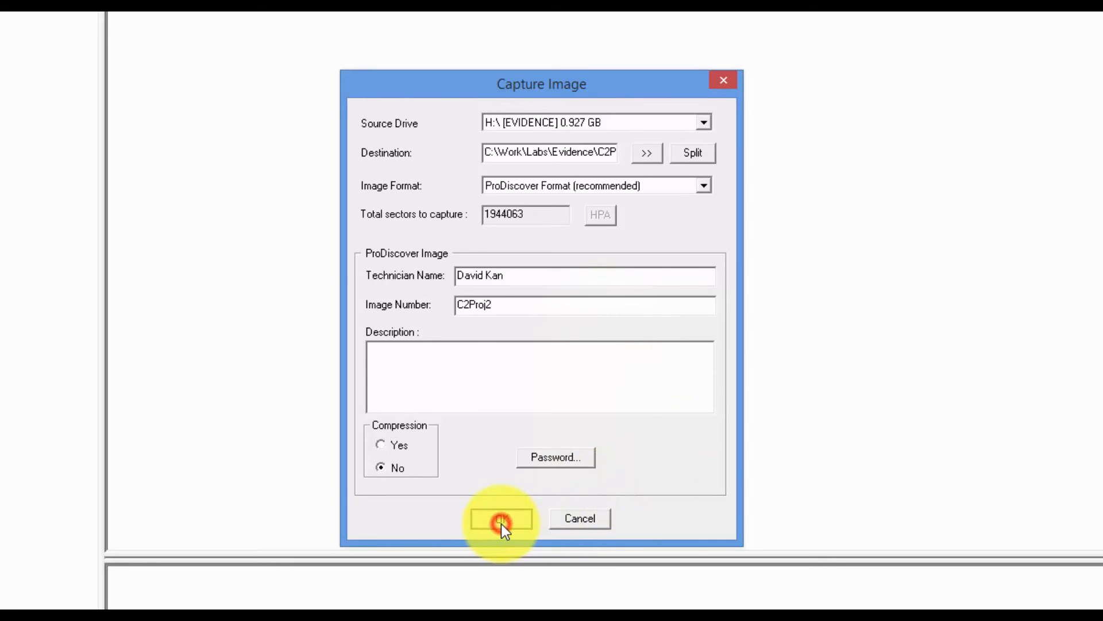
click(500, 518)
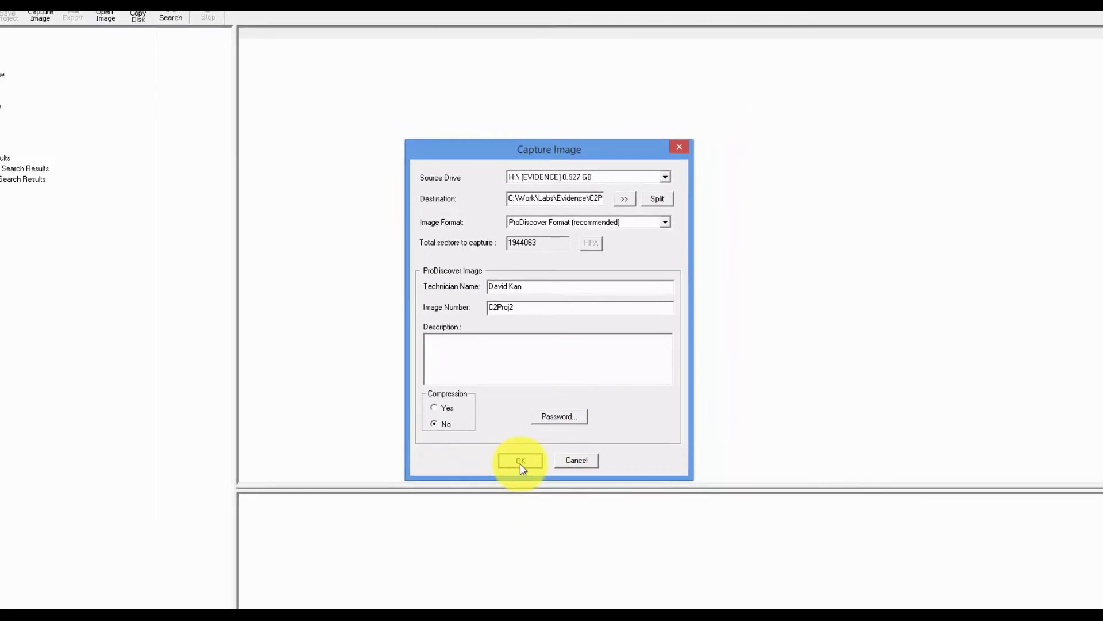
Run the EVIDENCE drive imaging to 1944063 sectors and acknowledge the completion notice.
click(519, 460)
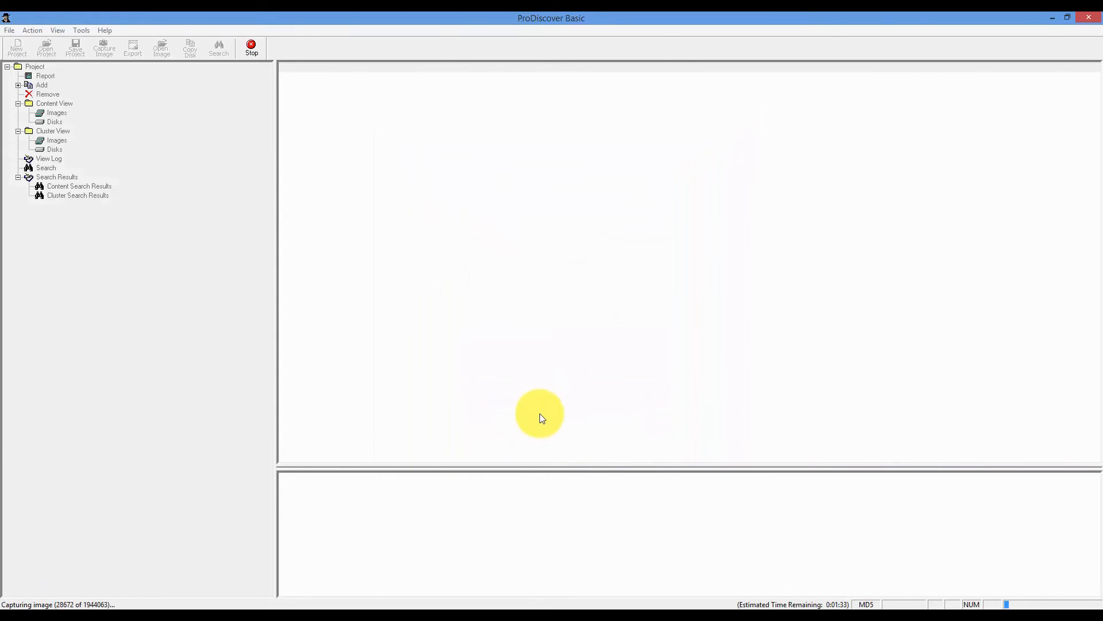
mouse_move(502, 387)
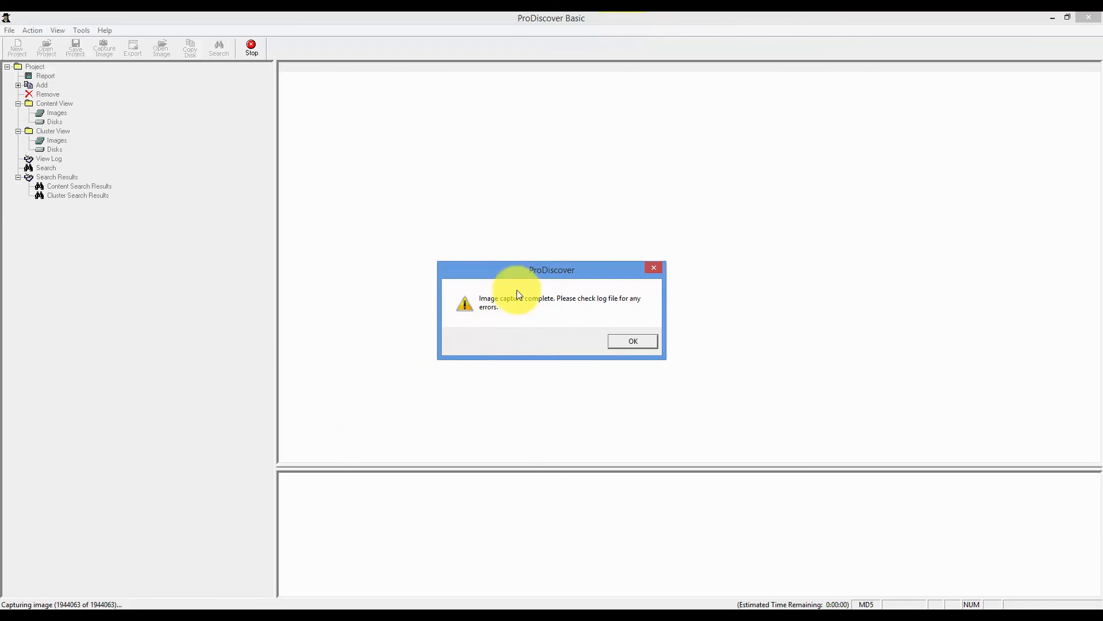
mouse_move(528, 276)
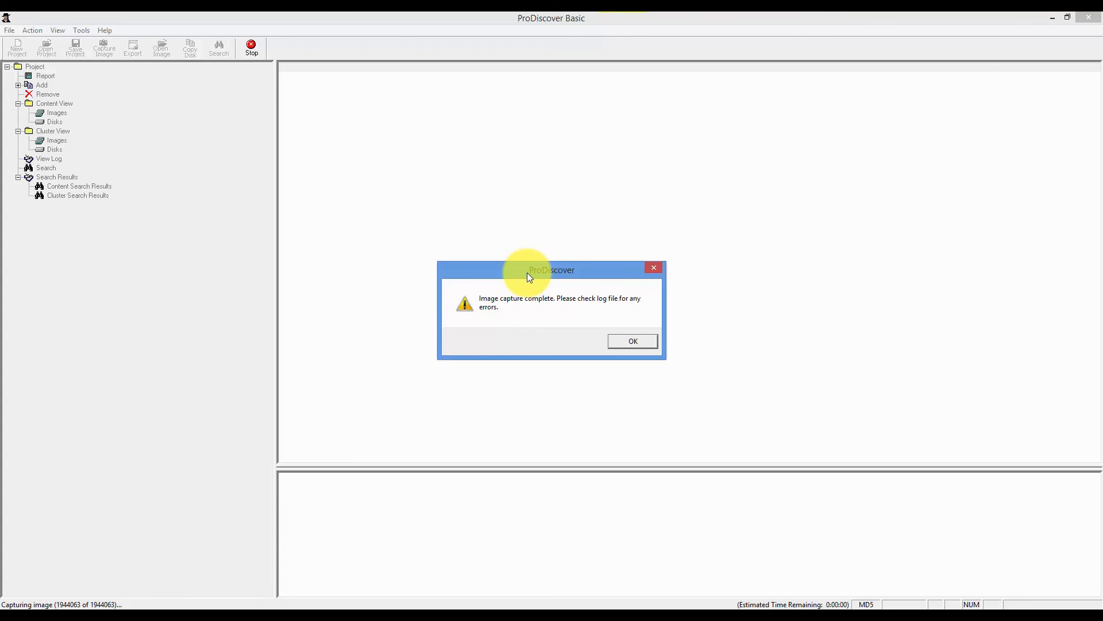
click(631, 340)
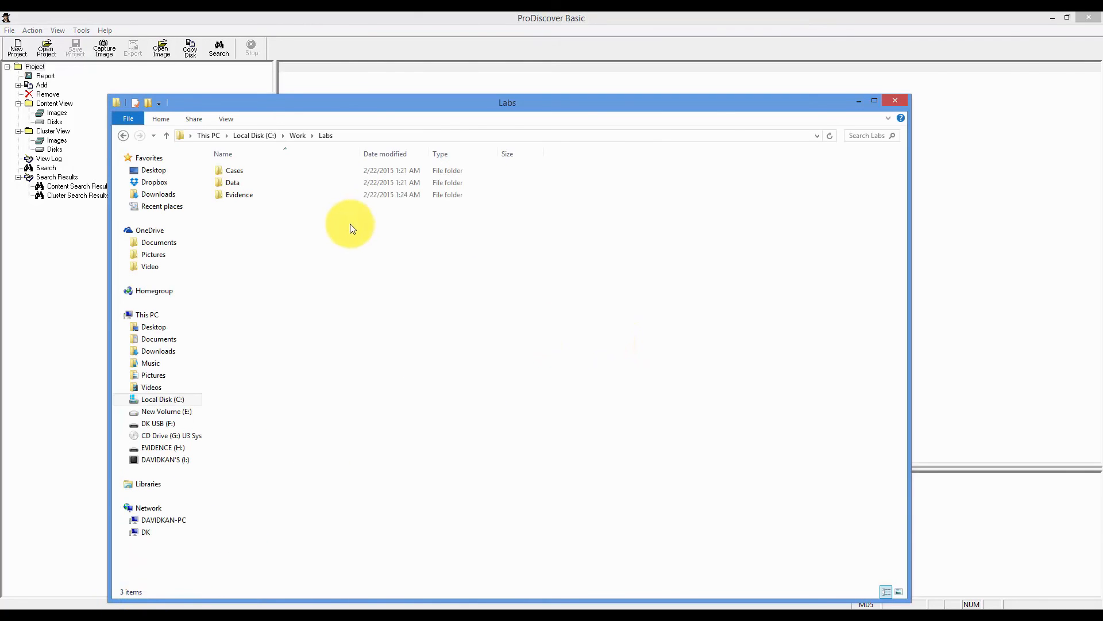
Check that C2Proj2.eve (about 949 MB) exists in C:\Work\Labs\Evidence.
double_click(241, 194)
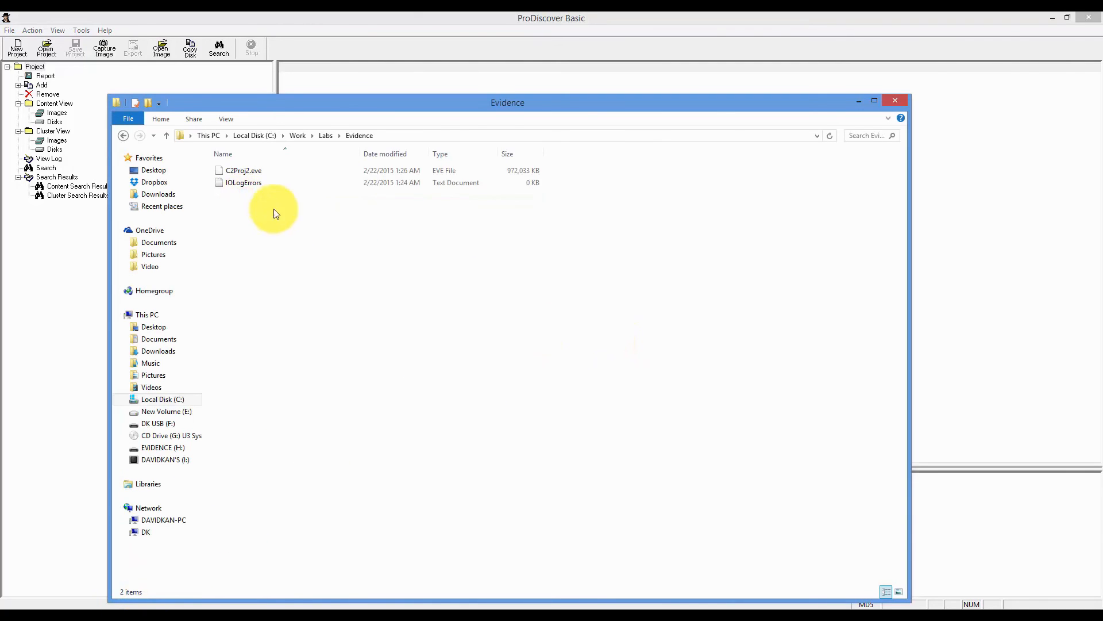
click(244, 170)
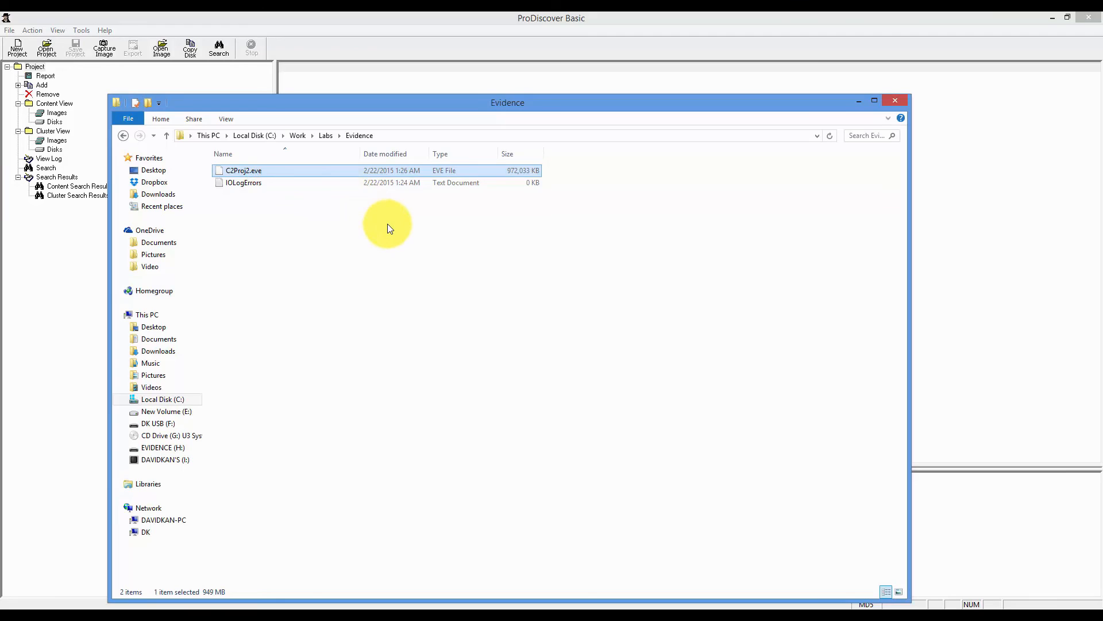